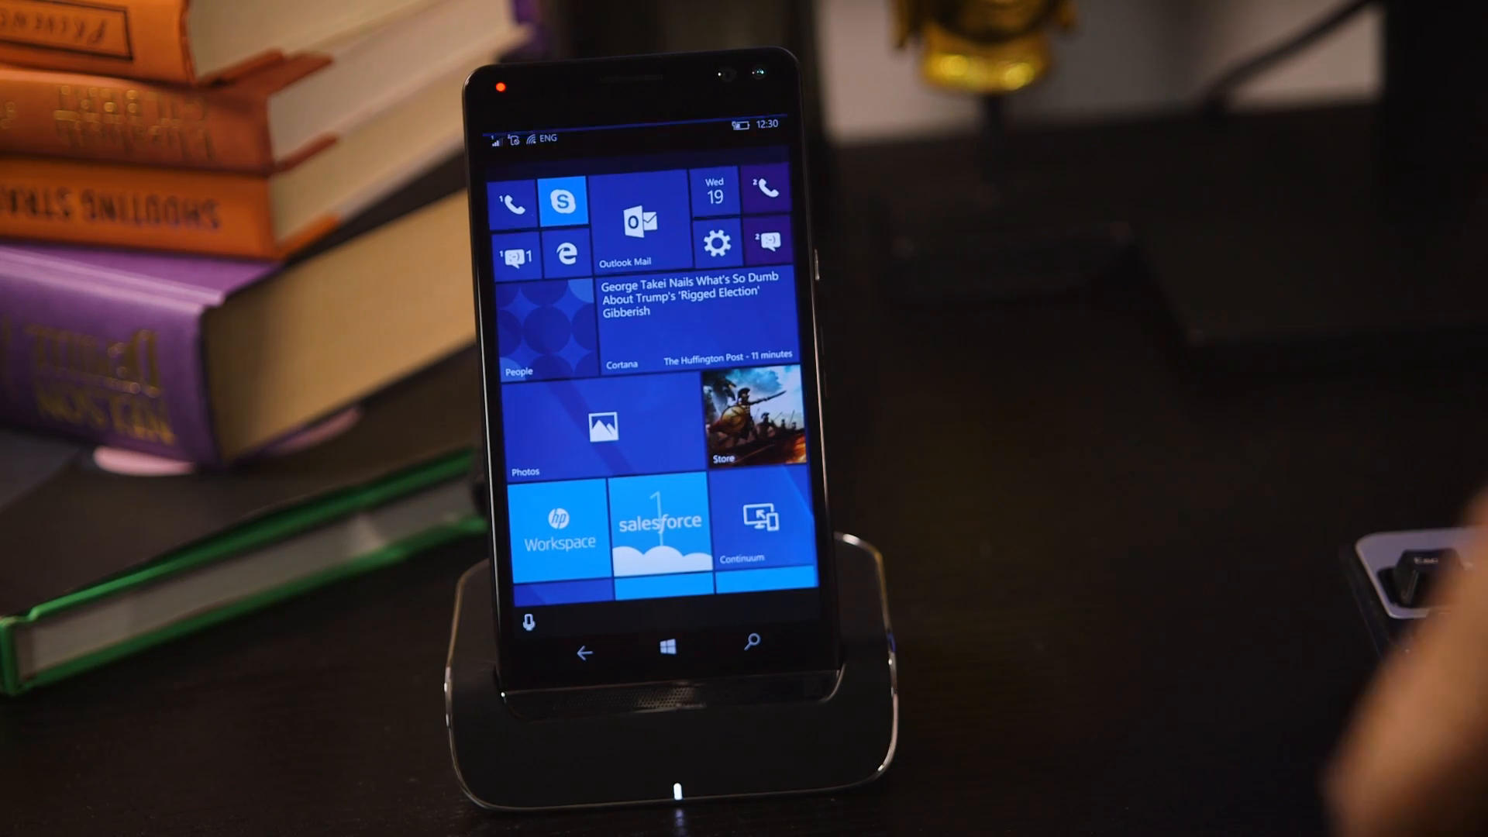
click(759, 522)
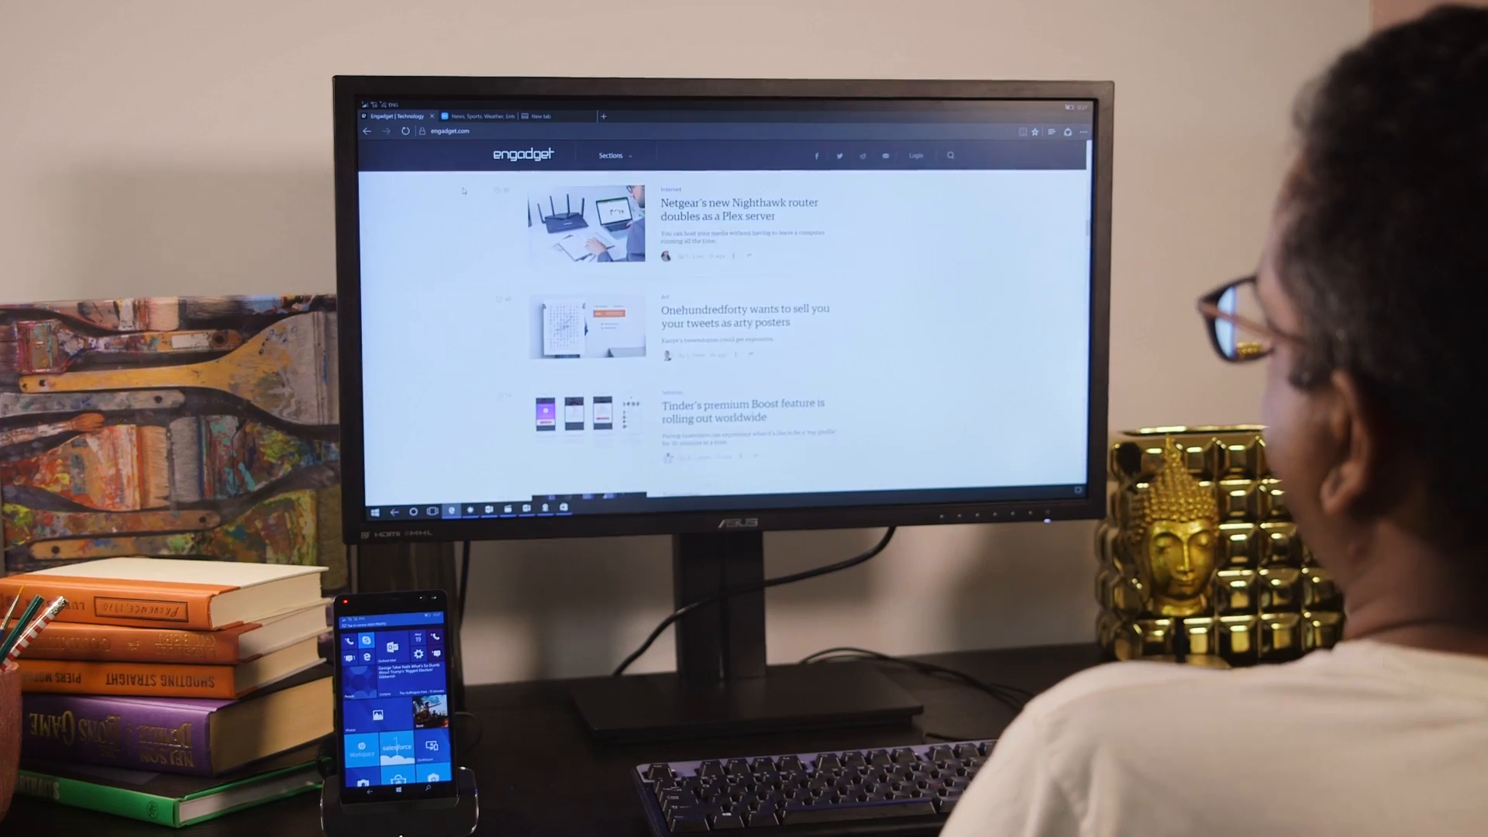
click(474, 114)
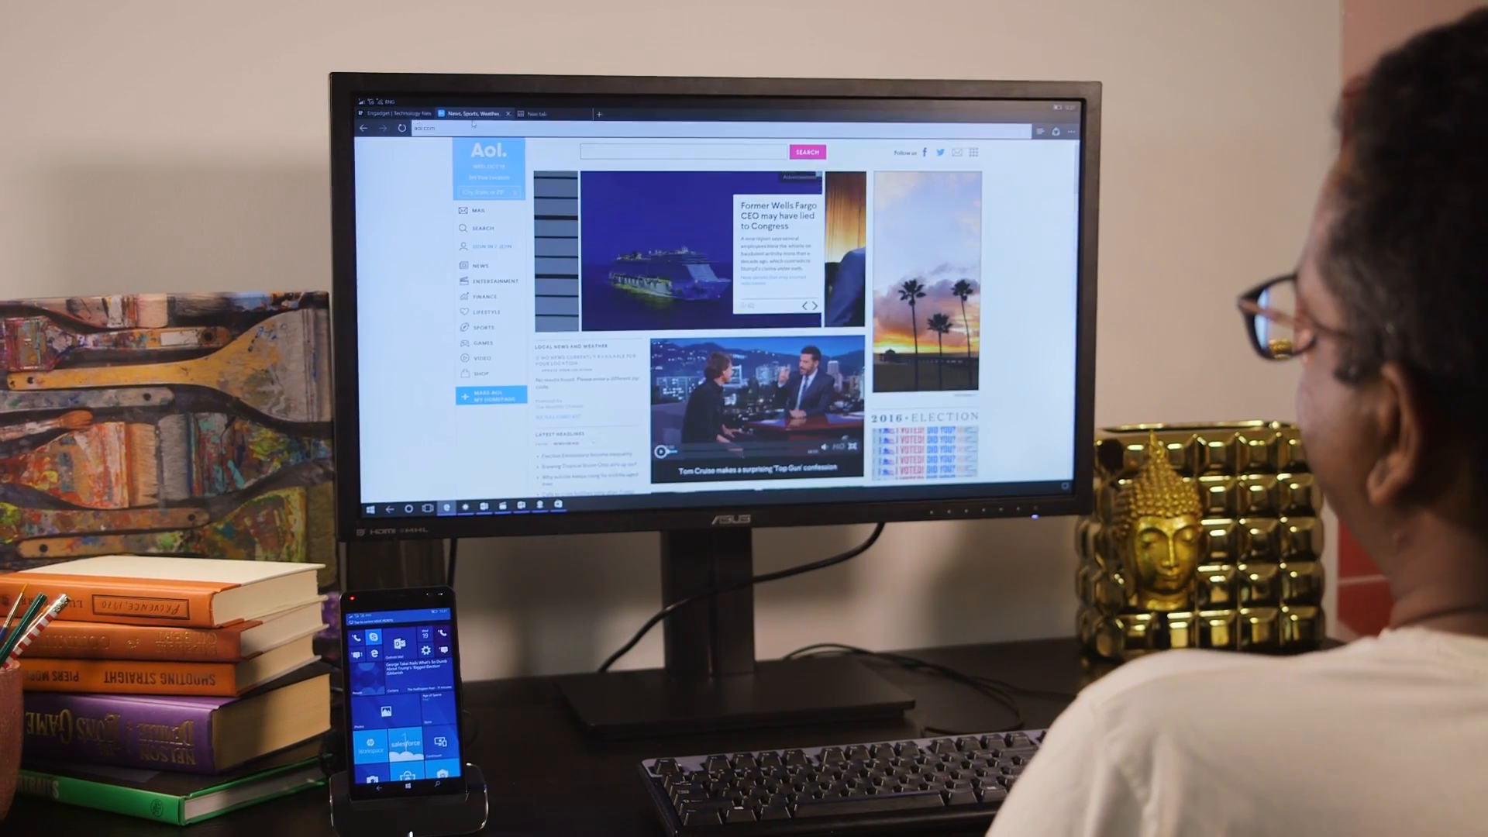
click(391, 113)
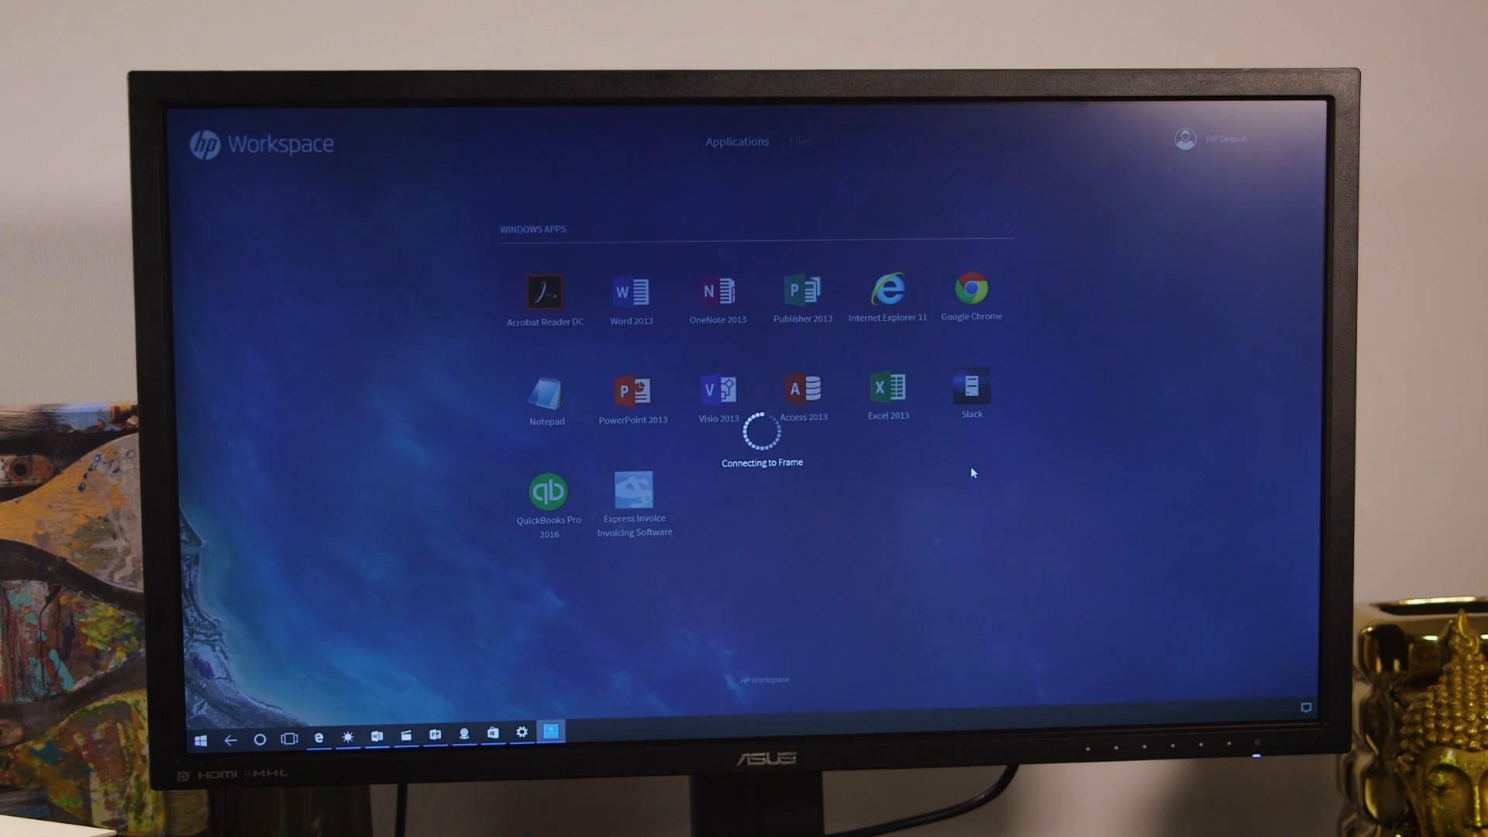
click(971, 288)
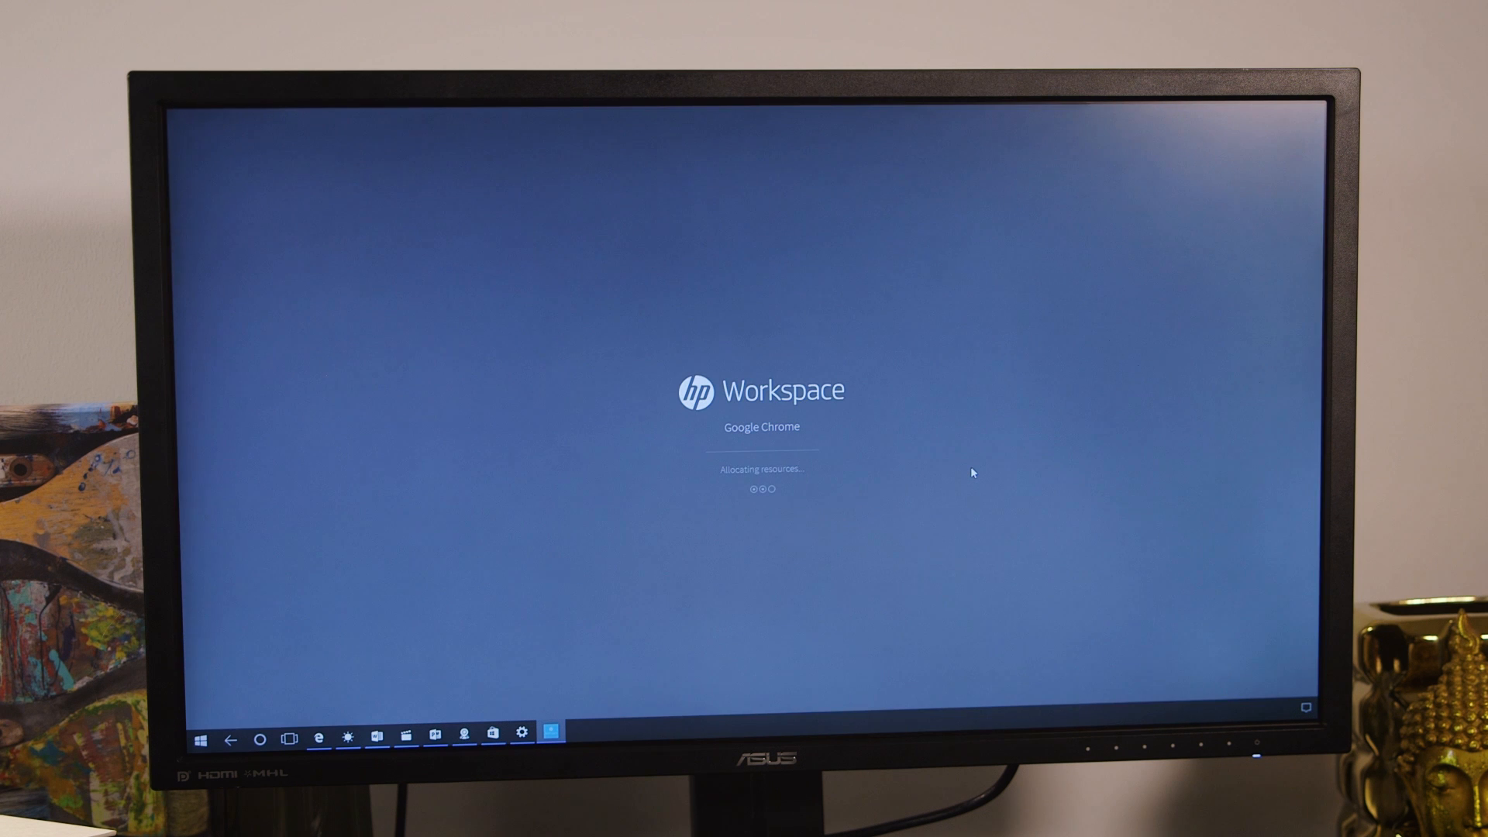